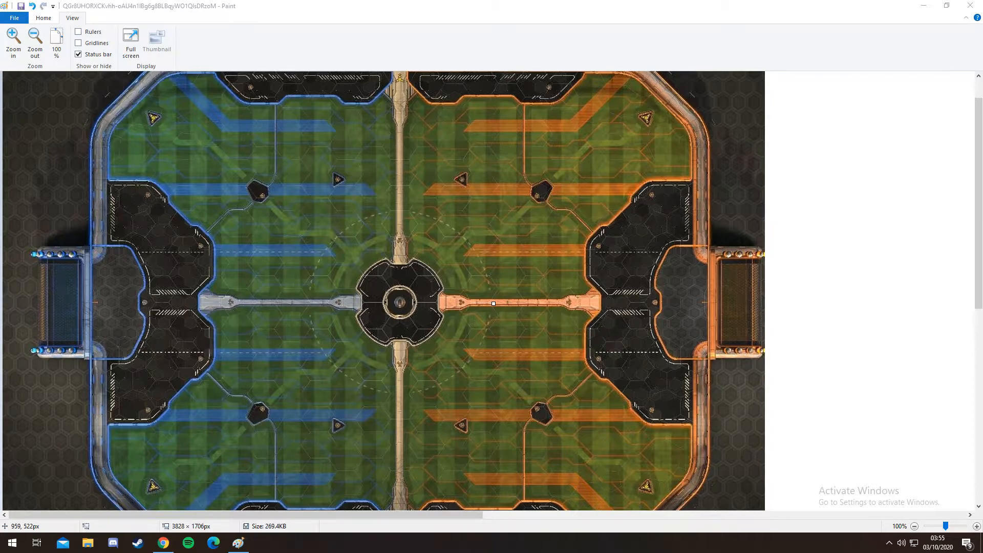
Step: Pick blue from the Colours palette and brush a blue arrow toward the ball
{"action": "left_click", "coordinate": [43, 17]}
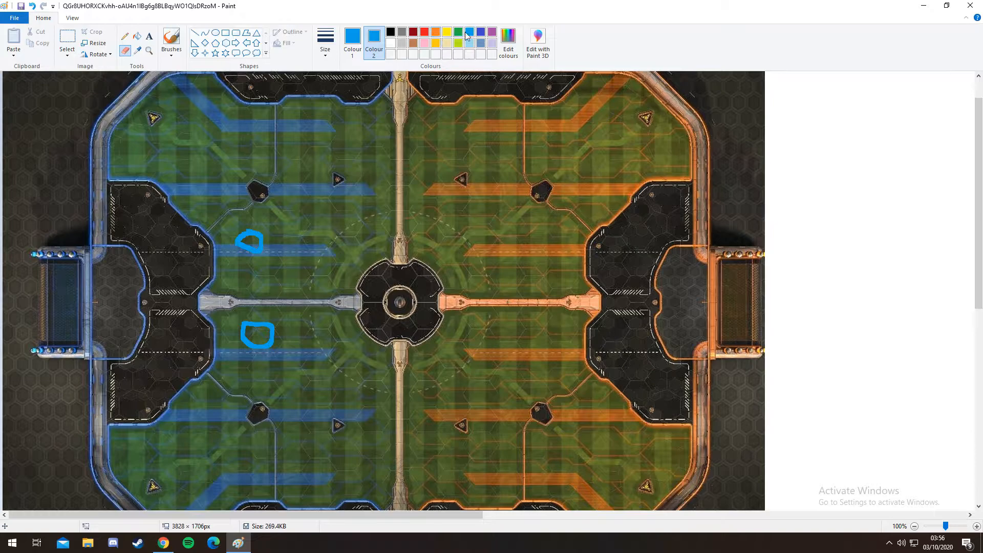
{"action": "left_click", "coordinate": [481, 32]}
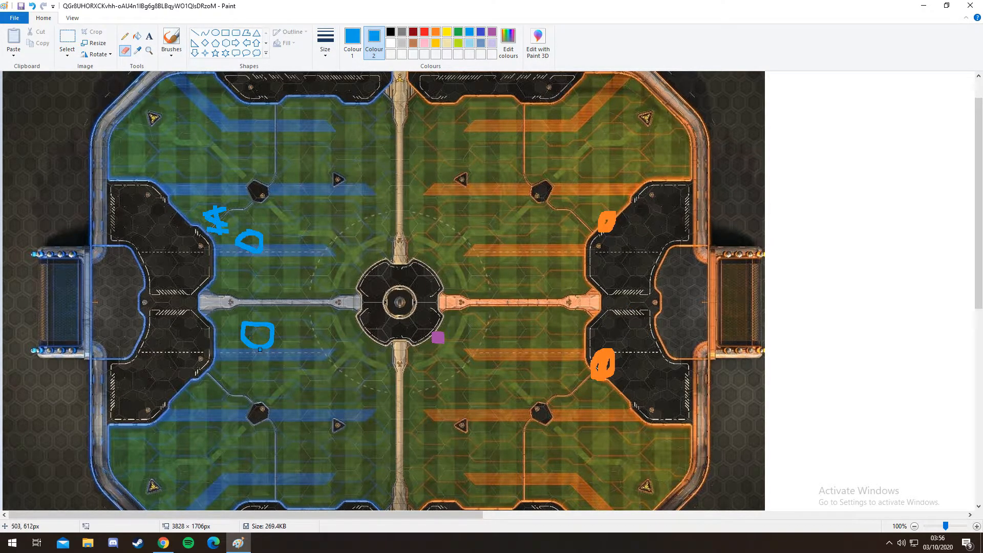
{"action": "left_click_drag", "start_coordinate": [270, 342], "coordinate": [394, 341]}
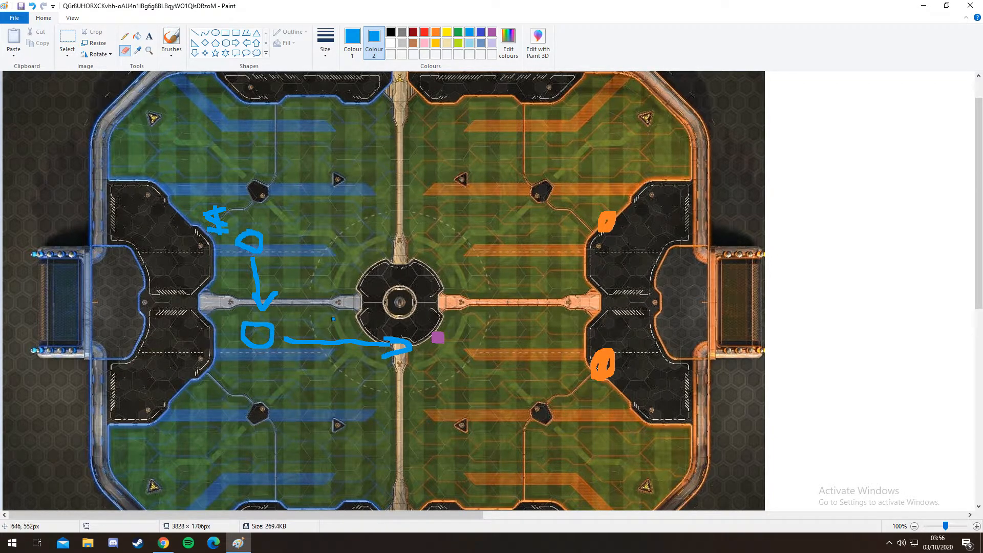
{"action": "mouse_move", "coordinate": [424, 31]}
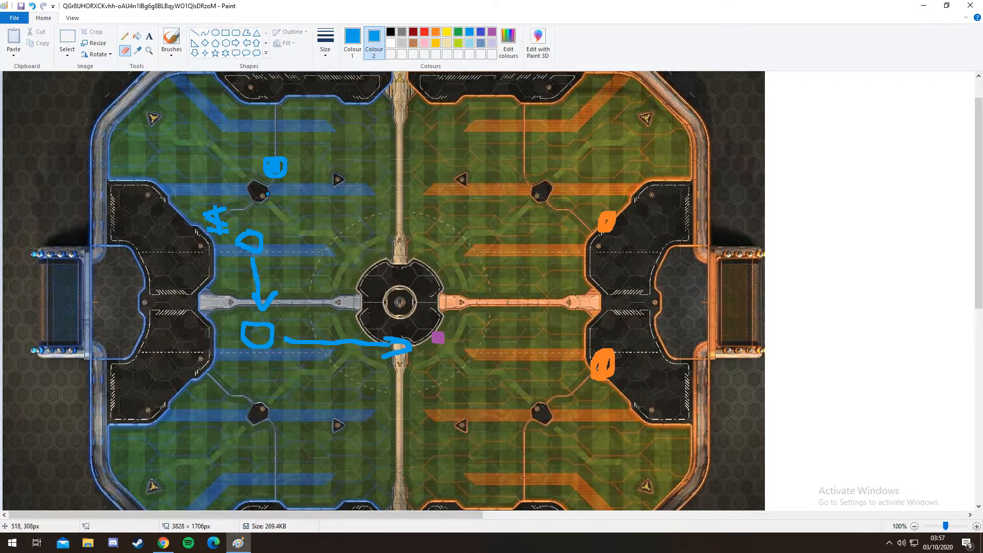
Step: Brush more blue rotation paths, including a long curve, then undo back to a clean arena
{"action": "left_click_drag", "start_coordinate": [269, 188], "coordinate": [263, 213]}
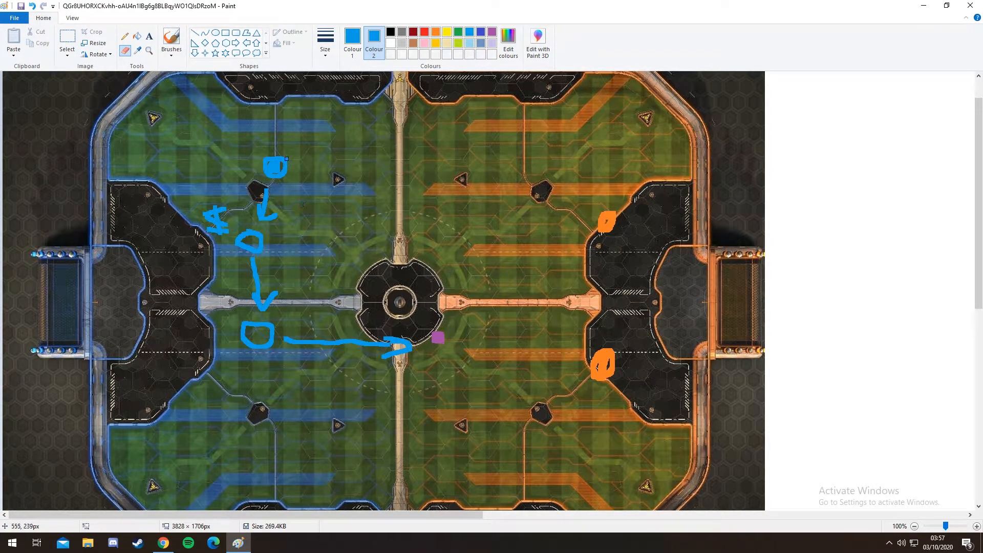
{"action": "left_click_drag", "start_coordinate": [238, 151], "coordinate": [369, 385]}
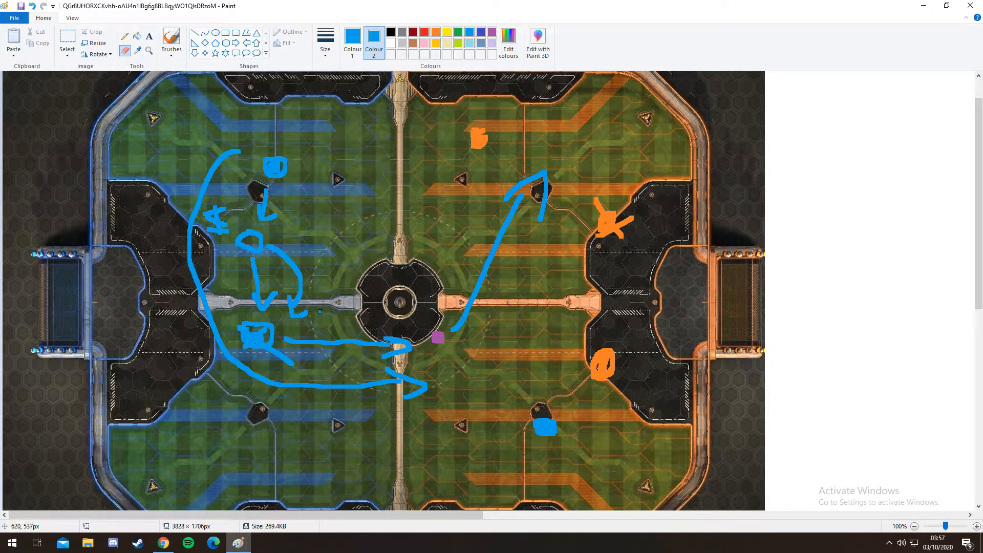
{"action": "left_click_drag", "start_coordinate": [319, 313], "coordinate": [455, 206]}
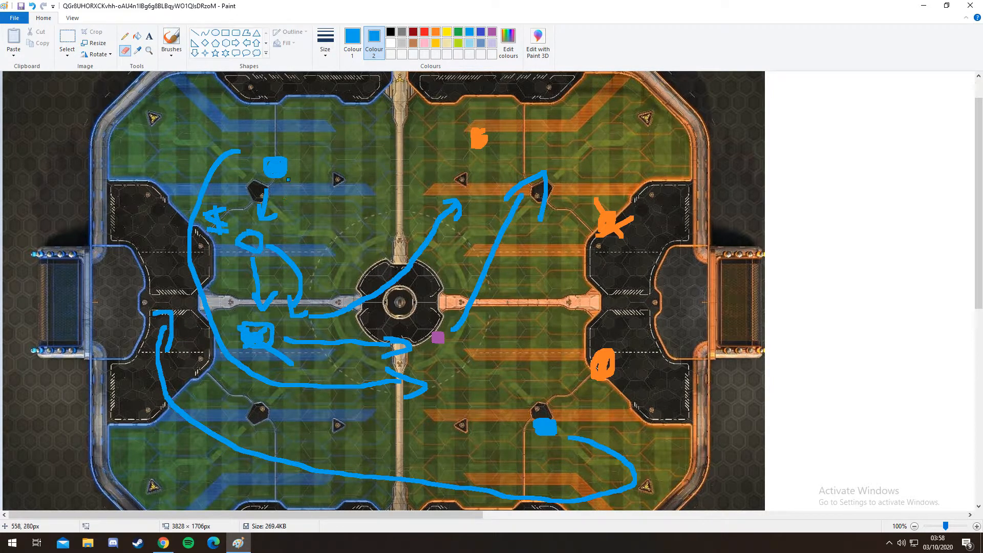
{"action": "left_click_drag", "start_coordinate": [289, 179], "coordinate": [304, 338]}
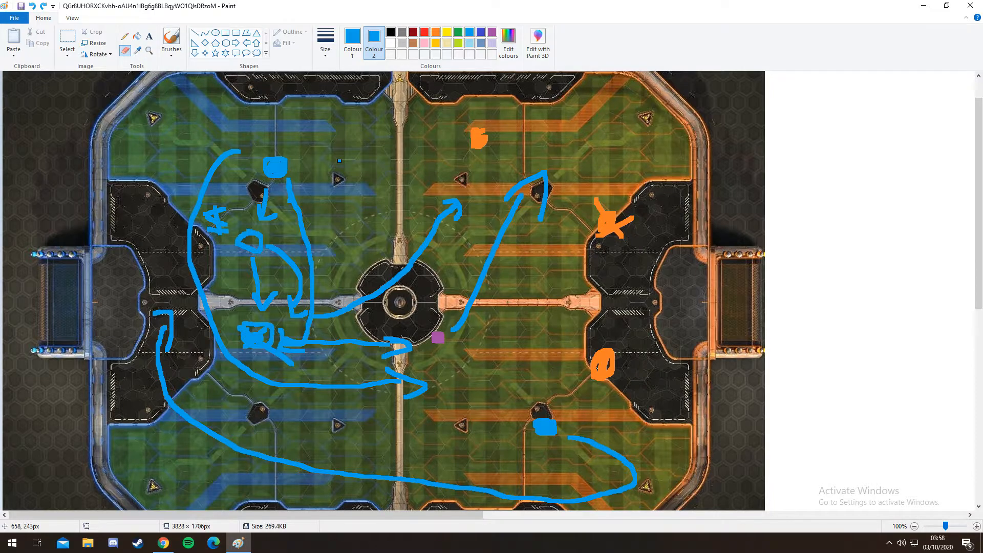
{"action": "key", "text": "ctrl+z"}
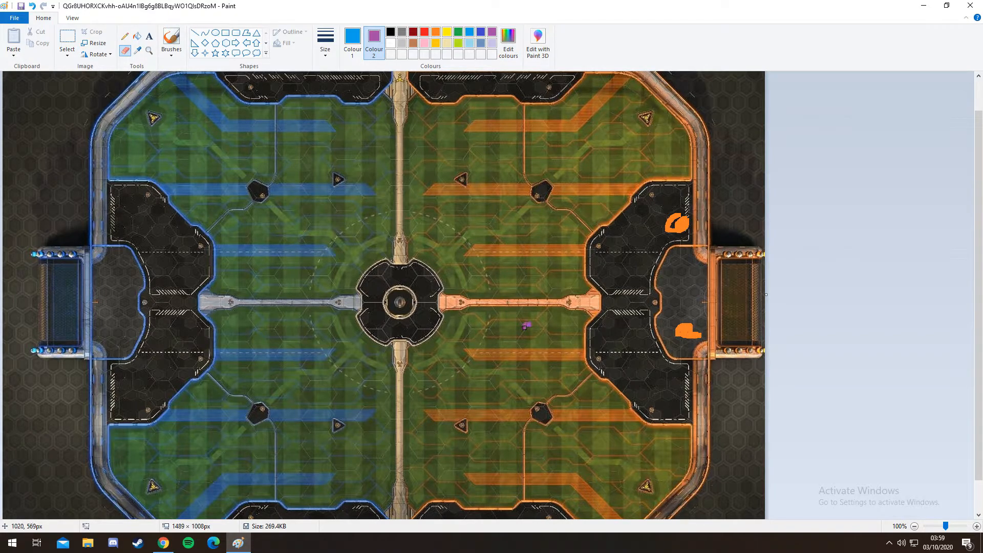
Step: Mark a blue player near the orange box with blue arrows and orange defender paths
{"action": "left_click_drag", "start_coordinate": [527, 324], "coordinate": [528, 335]}
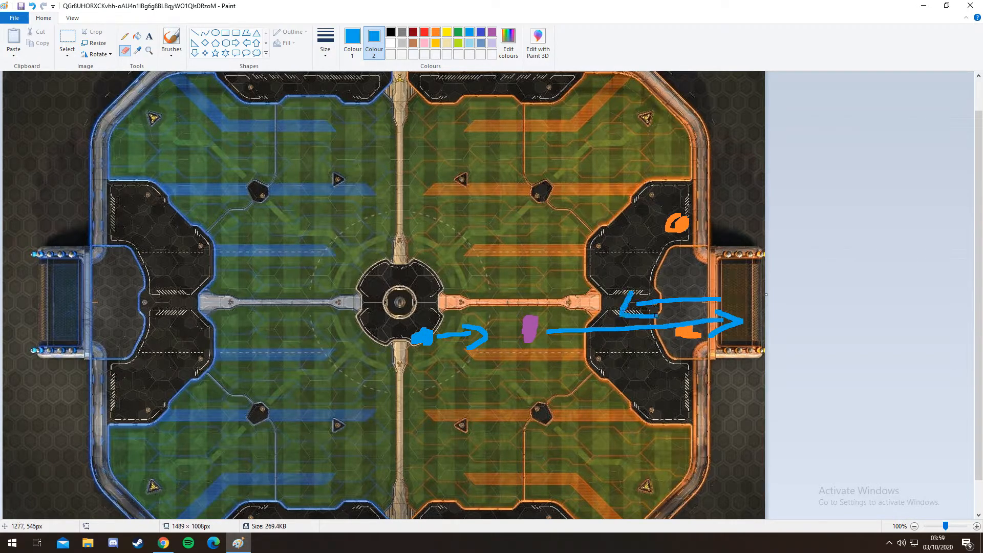
{"action": "left_click", "coordinate": [596, 307]}
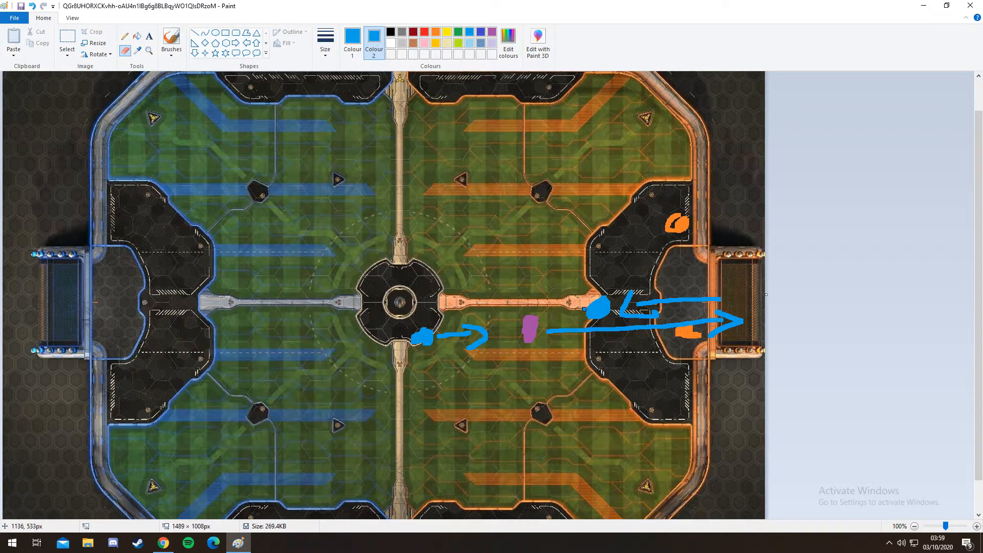
{"action": "left_click_drag", "start_coordinate": [442, 358], "coordinate": [540, 386]}
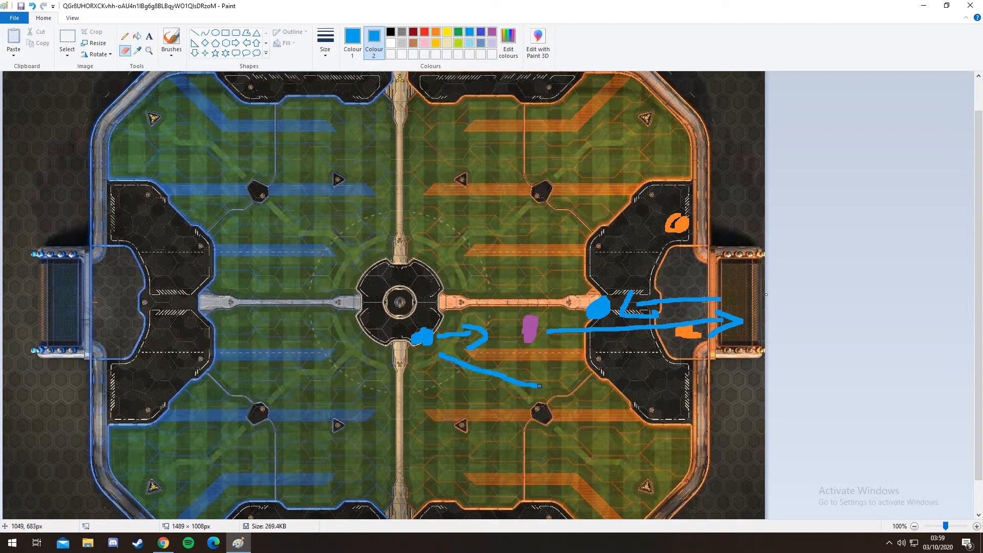
{"action": "left_click_drag", "start_coordinate": [536, 385], "coordinate": [590, 392]}
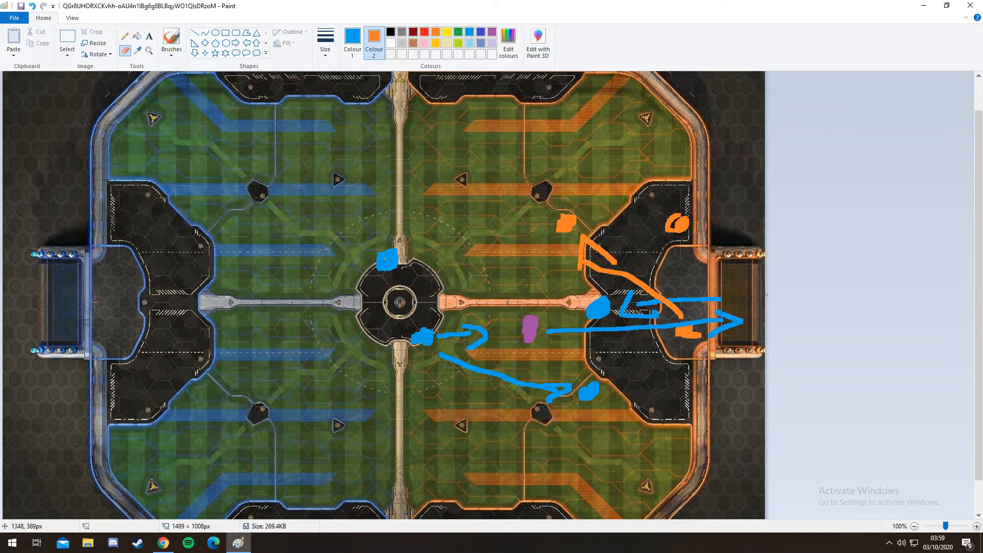
Step: Switch back to blue and draw arrows from midfield curling toward the orange goal
{"action": "left_click", "coordinate": [469, 31]}
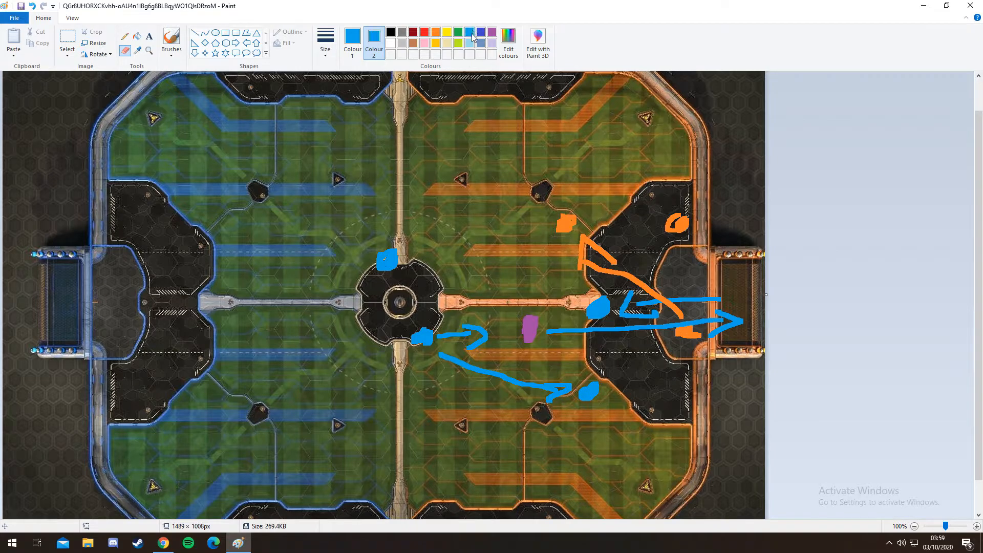
{"action": "left_click_drag", "start_coordinate": [407, 276], "coordinate": [464, 301]}
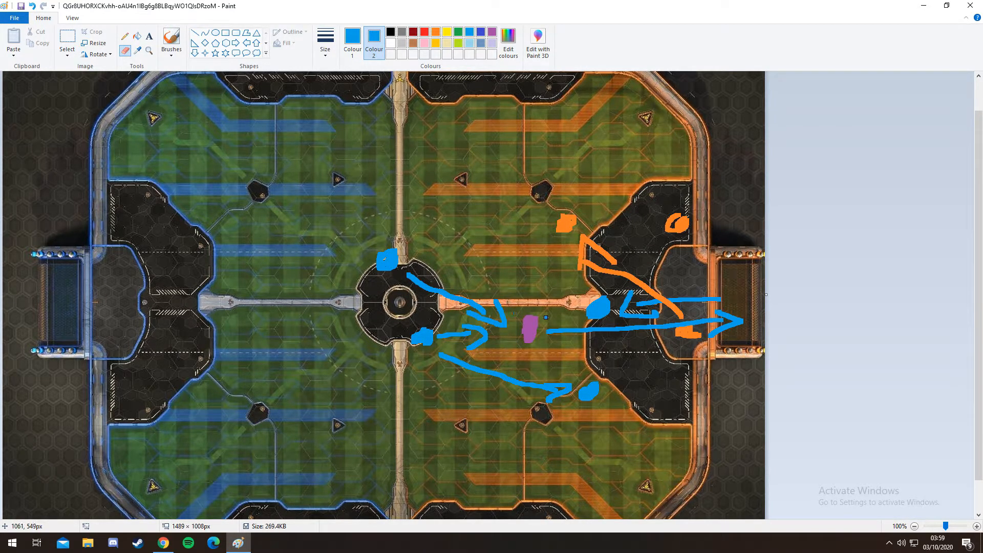
{"action": "left_click_drag", "start_coordinate": [542, 322], "coordinate": [683, 282]}
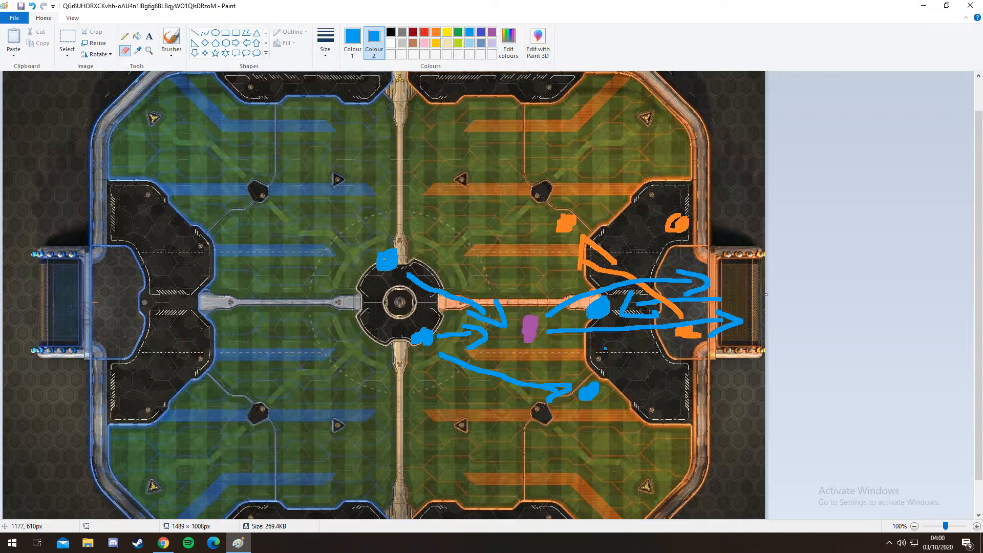
{"action": "left_click", "coordinate": [530, 327]}
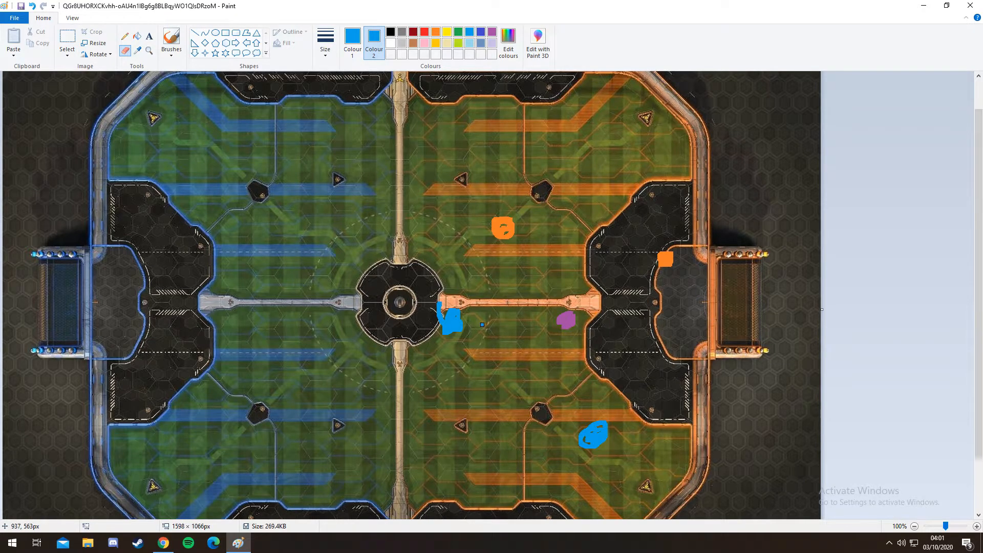
Step: Draw blue passes toward the orange goal and orange paths back, then select purple
{"action": "left_click_drag", "start_coordinate": [464, 323], "coordinate": [533, 323]}
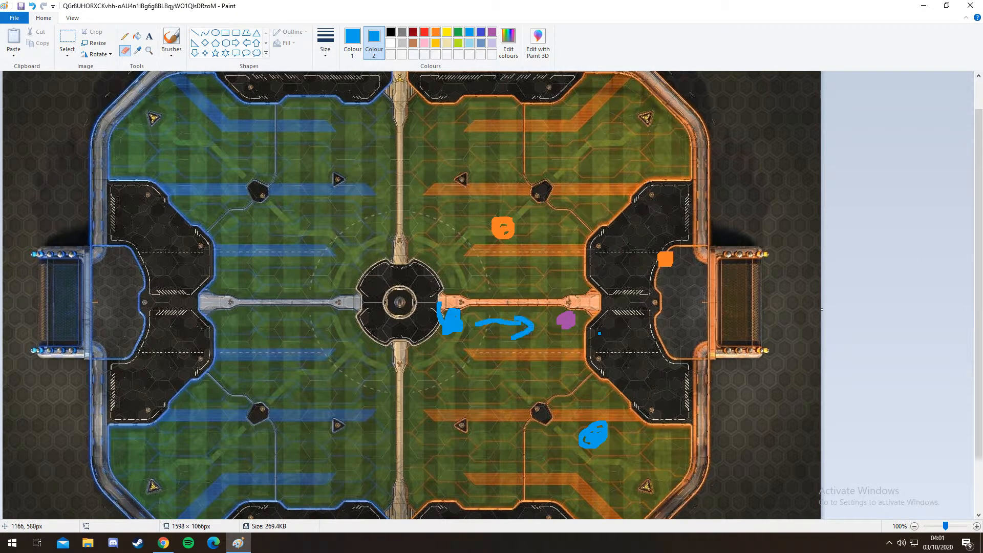
{"action": "left_click_drag", "start_coordinate": [593, 324], "coordinate": [715, 323]}
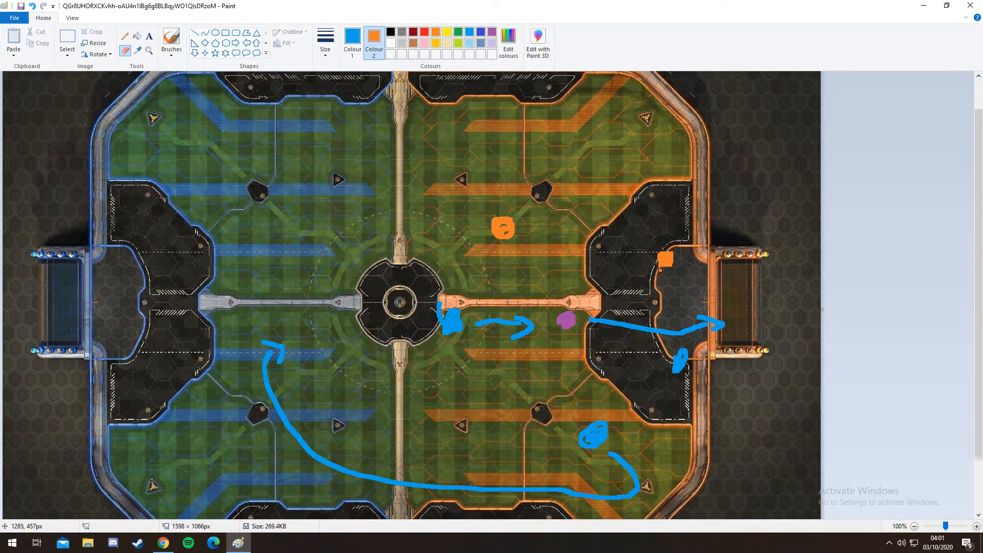
{"action": "left_click_drag", "start_coordinate": [667, 257], "coordinate": [614, 298]}
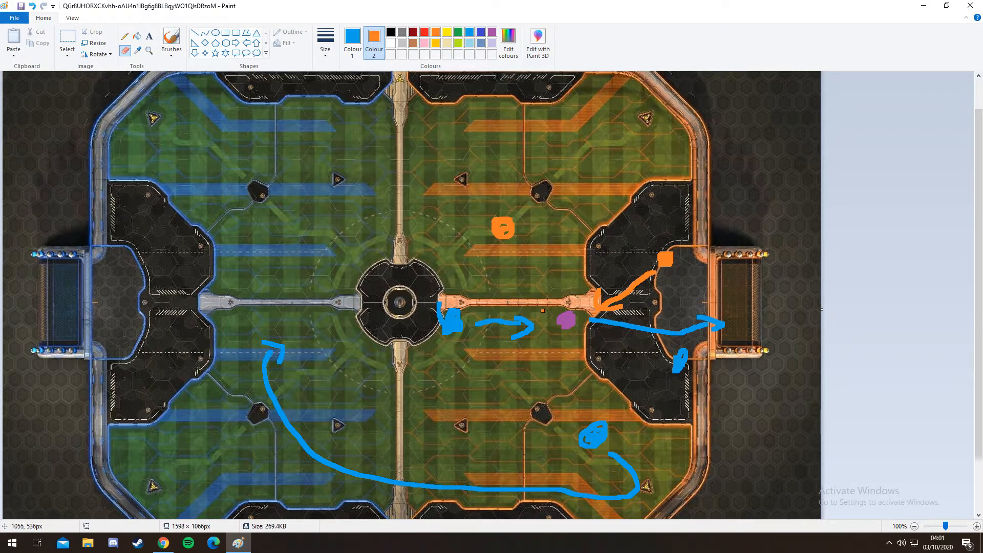
{"action": "left_click_drag", "start_coordinate": [543, 311], "coordinate": [304, 291]}
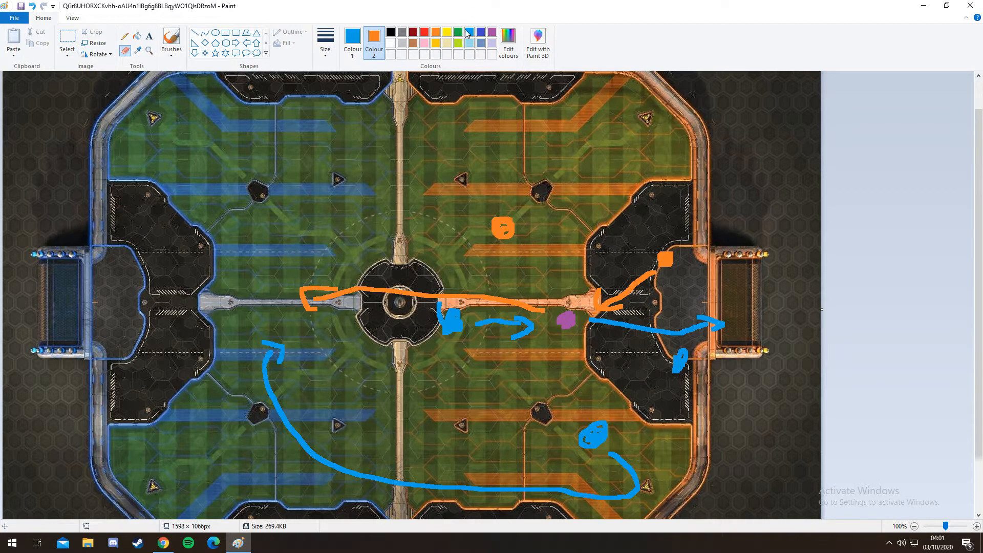
{"action": "left_click", "coordinate": [467, 31]}
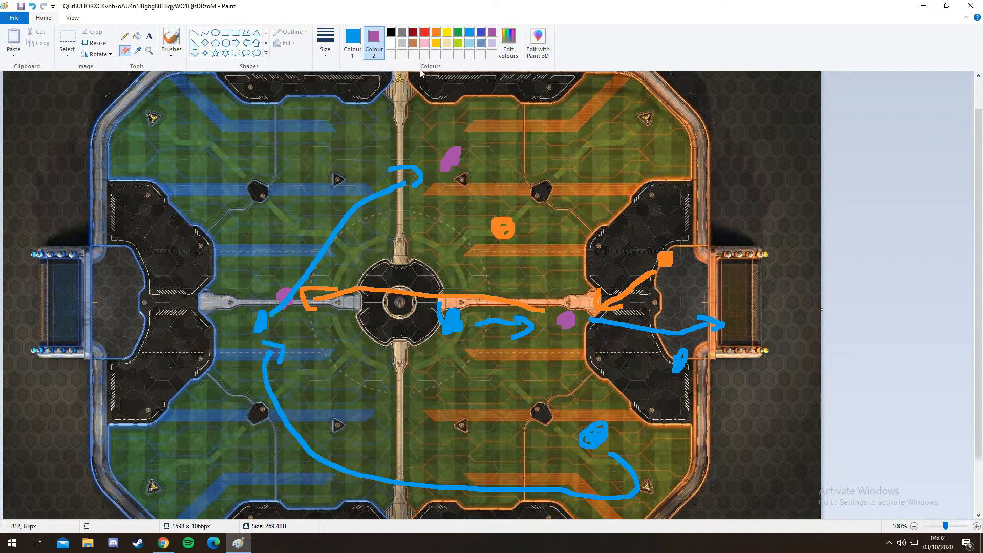
{"action": "mouse_move", "coordinate": [475, 61]}
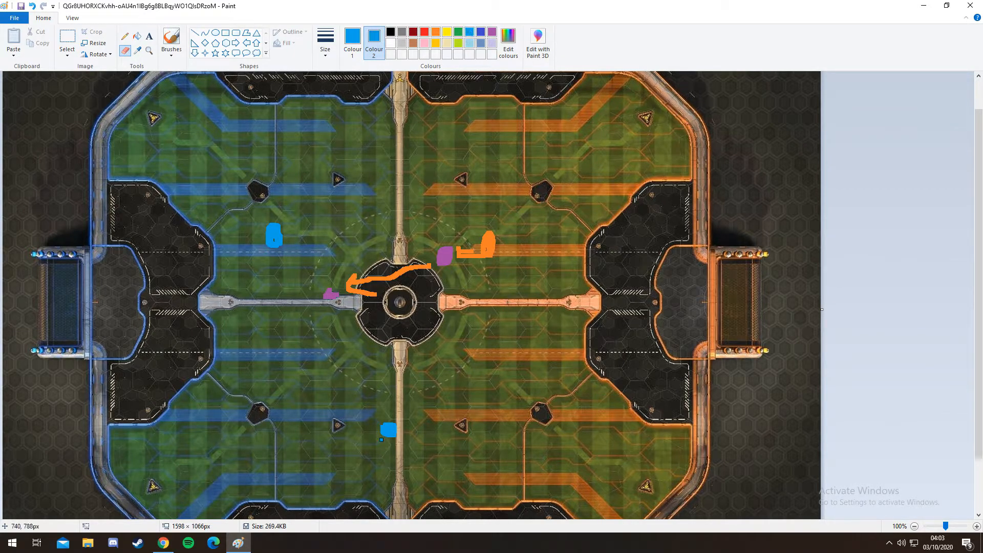
Step: Brush blue paths toward the blue goal and downfield from the upper player
{"action": "left_click_drag", "start_coordinate": [204, 291], "coordinate": [366, 436]}
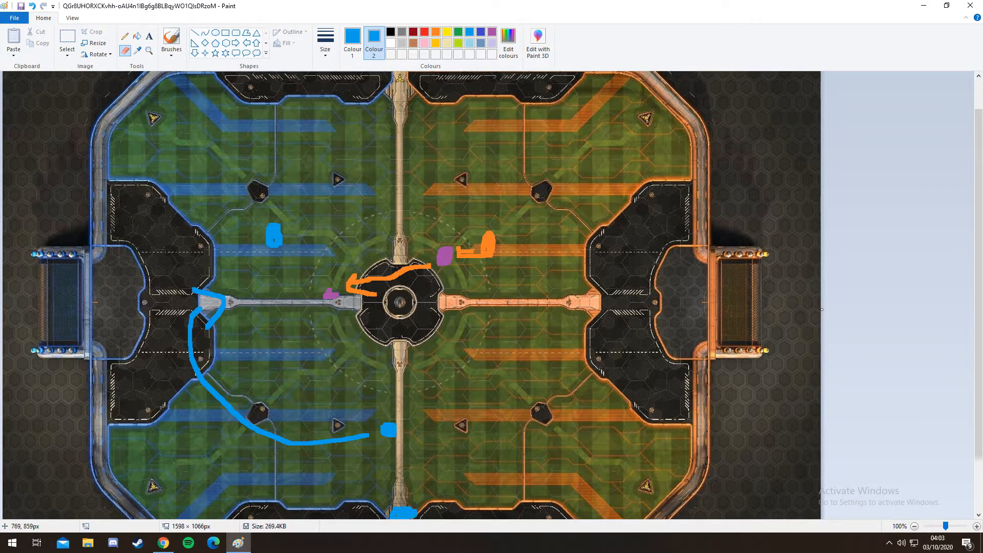
{"action": "left_click_drag", "start_coordinate": [282, 251], "coordinate": [349, 354]}
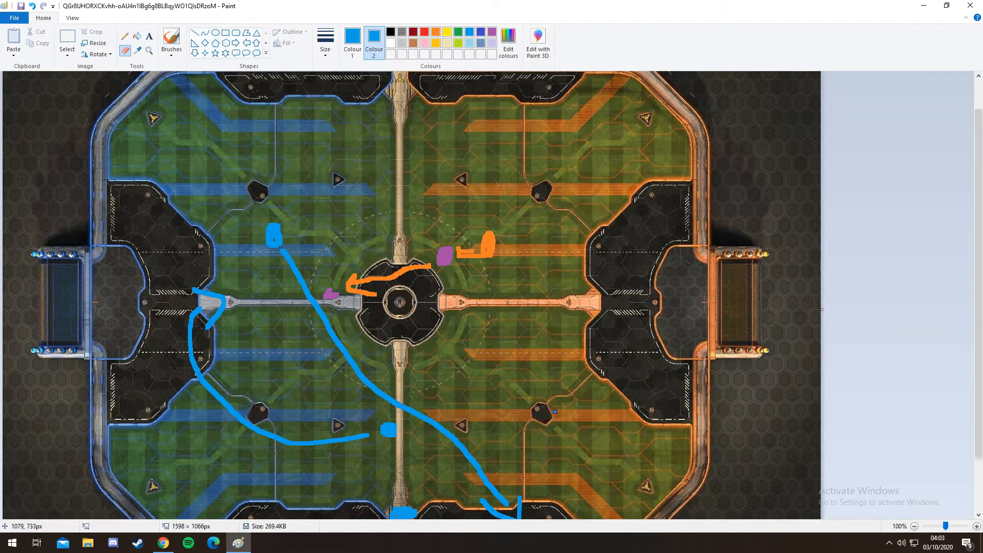
{"action": "left_click", "coordinate": [557, 347]}
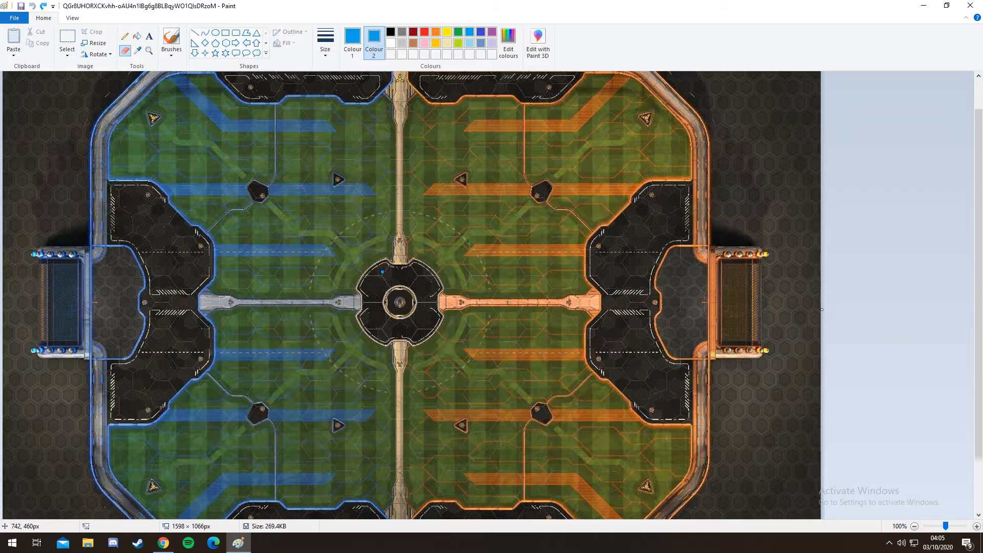
{"action": "mouse_move", "coordinate": [273, 210]}
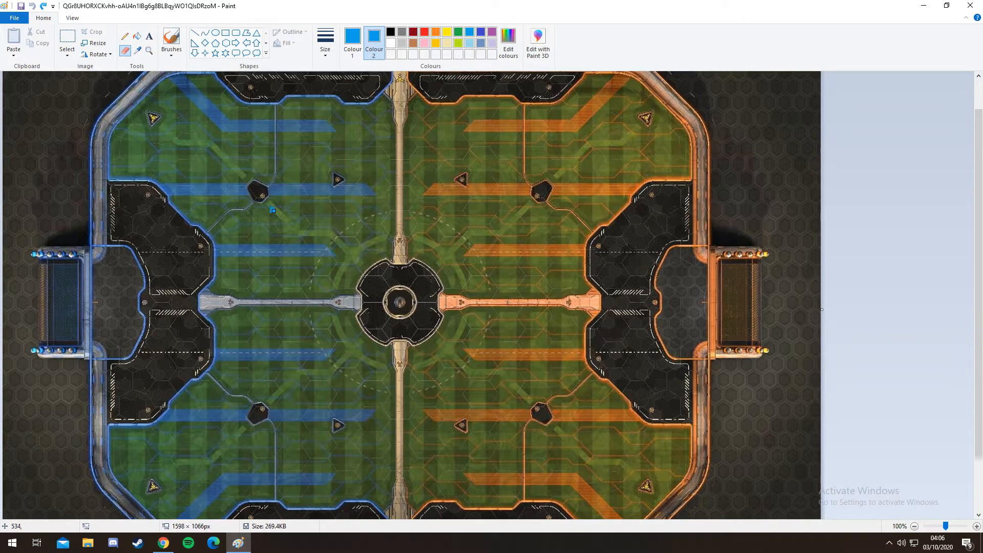
Step: Draw the upper blue player's path downward and mark a purple ball in the lower left
{"action": "left_click_drag", "start_coordinate": [273, 210], "coordinate": [279, 216]}
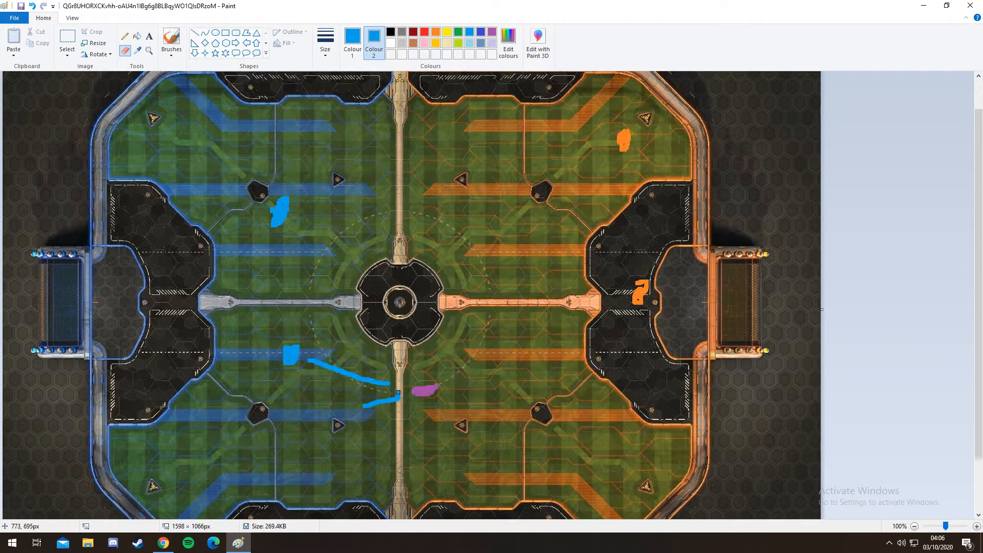
{"action": "left_click_drag", "start_coordinate": [279, 226], "coordinate": [288, 307]}
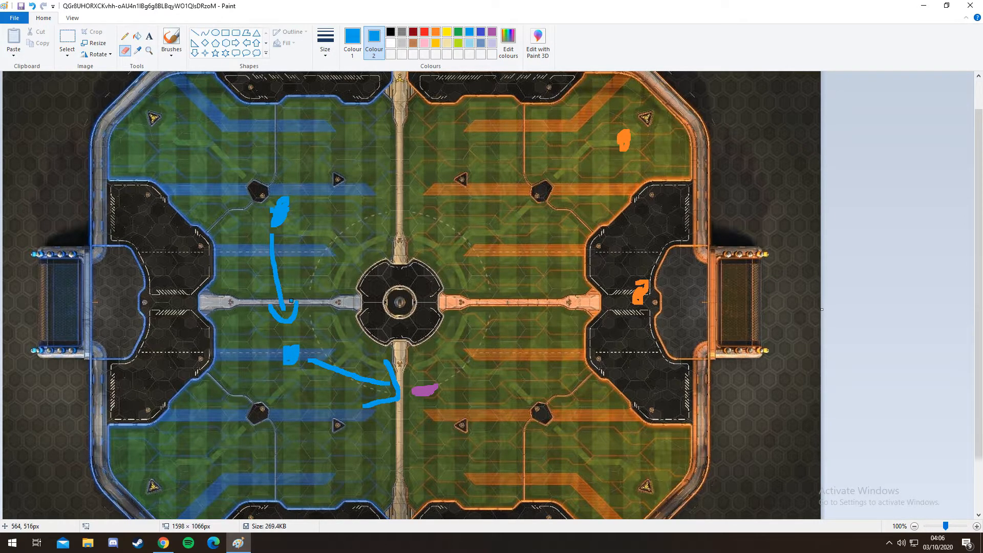
{"action": "left_click", "coordinate": [374, 41]}
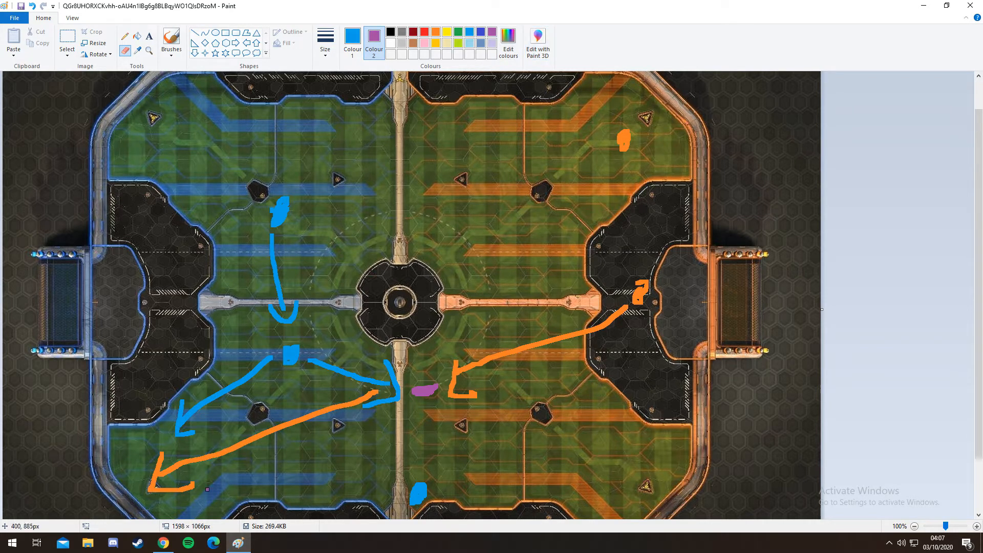
{"action": "left_click", "coordinate": [136, 470]}
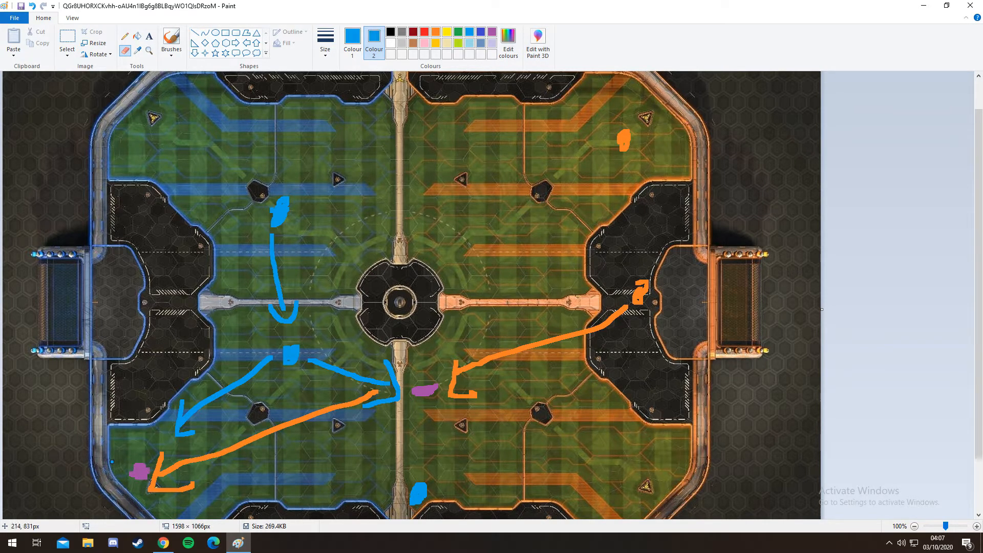